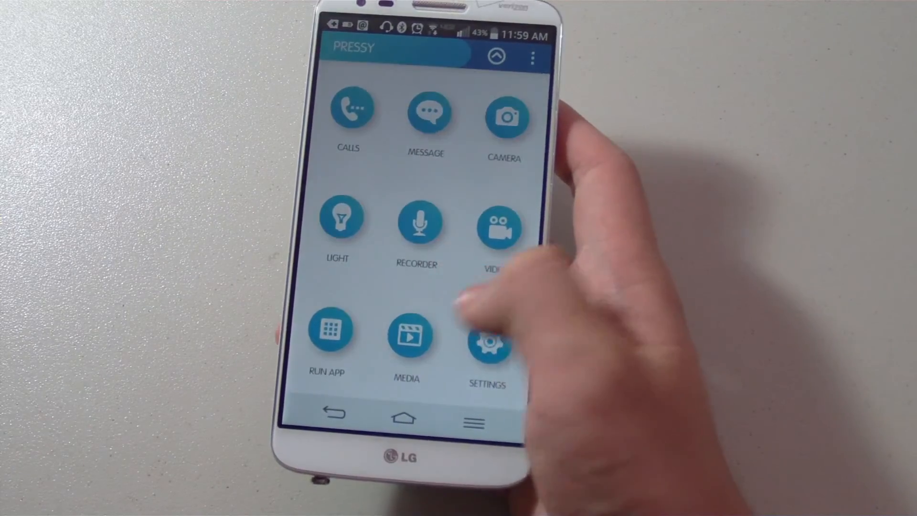
Open Pressy's trigger settings list from the dashboard's Settings icon, showing Launch Dashboard selected.
left_click(487, 342)
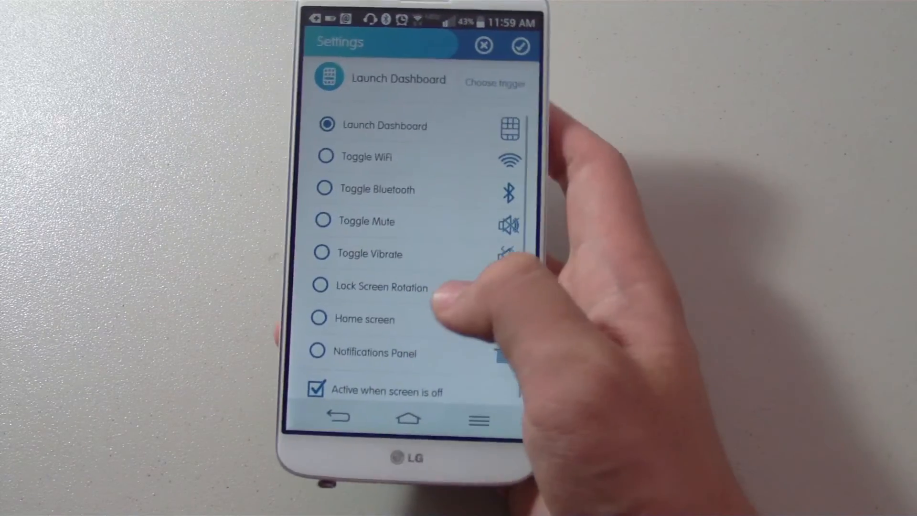